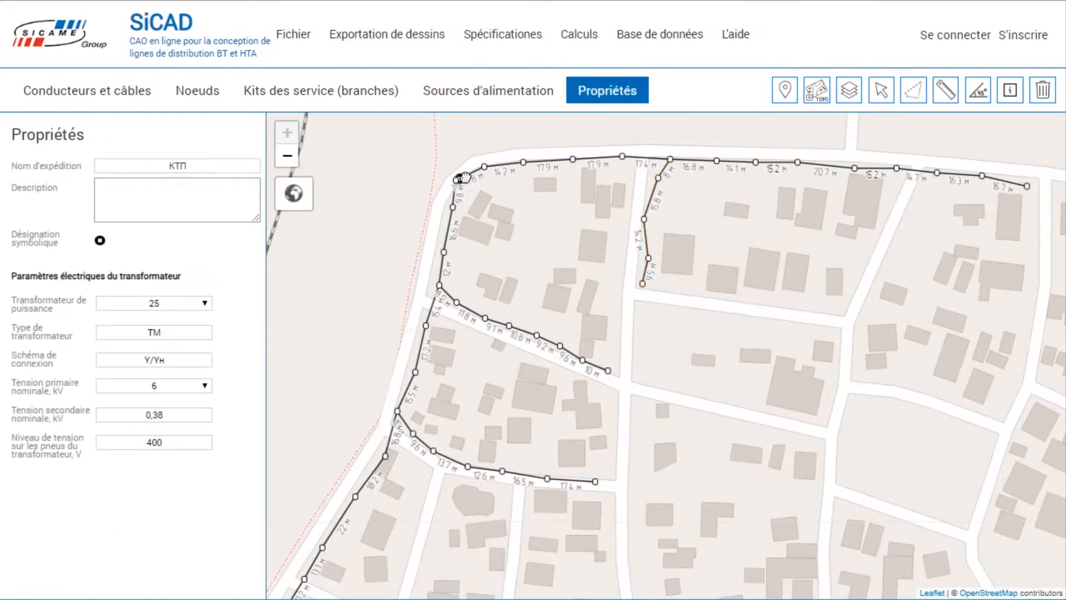
# Step: Select the Poteau d'ancrage 0,4 kV anchor pole type for the line's ends and corners
pyautogui.click(196, 90)
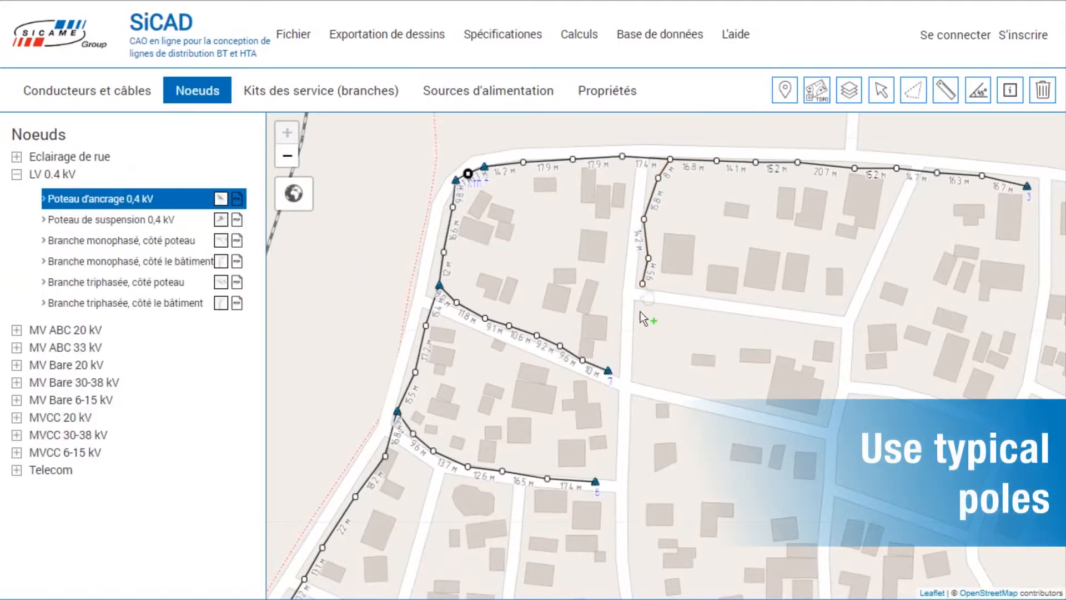
# Step: Begin adding single-phase overhead service branches from poles to the houses
pyautogui.click(321, 90)
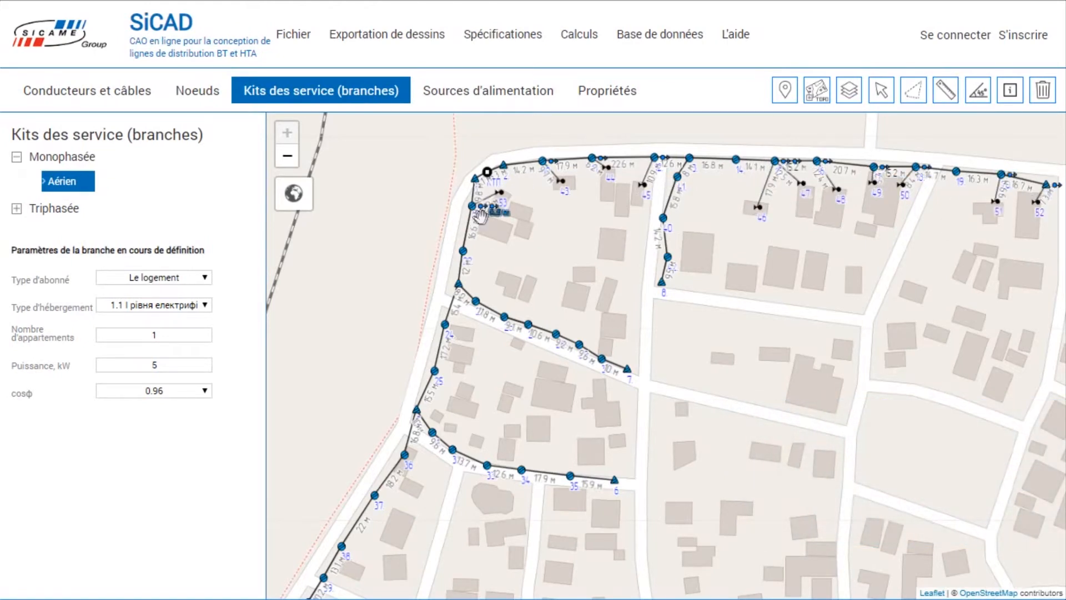
# Step: Select My pole from the custom Noeuds group's 20 kV folder
pyautogui.click(197, 90)
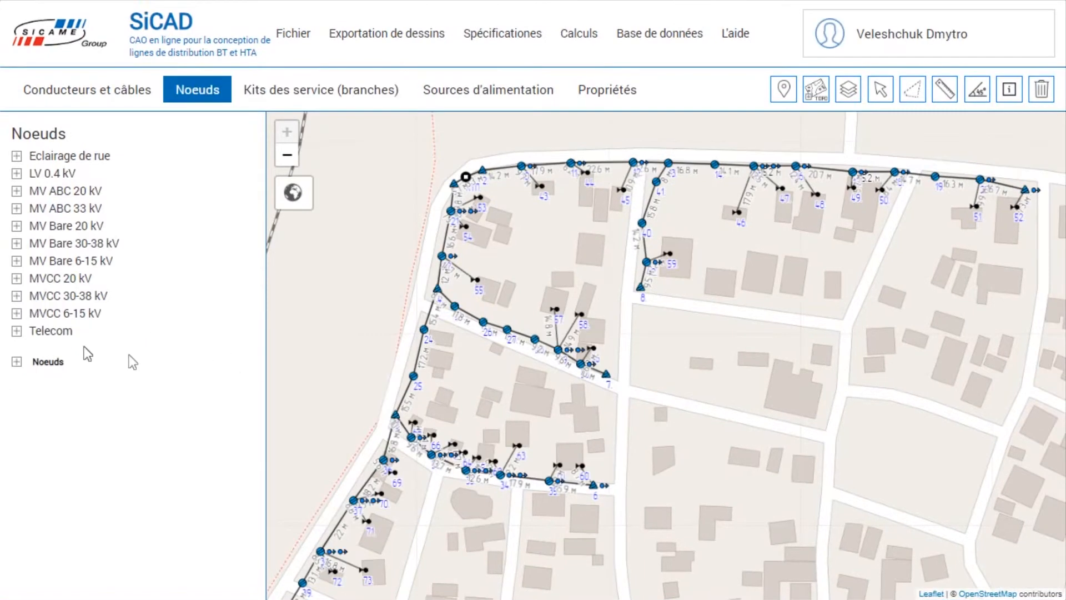
pyautogui.click(18, 361)
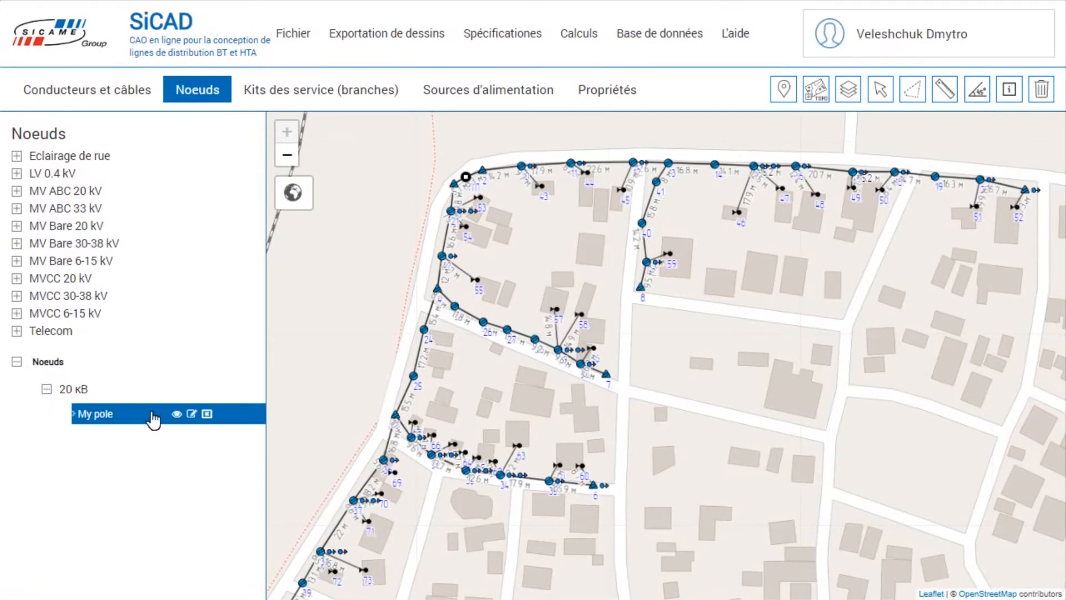
pyautogui.click(192, 414)
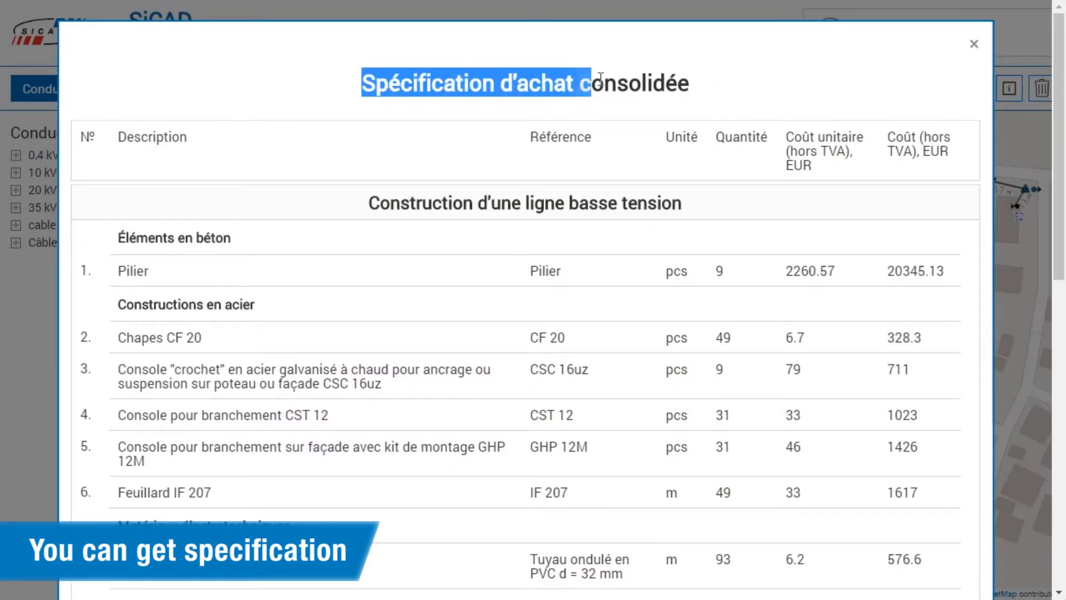
# Step: Scroll through the consolidated purchase specification's materials, quantities and costs
pyautogui.scroll(-3)
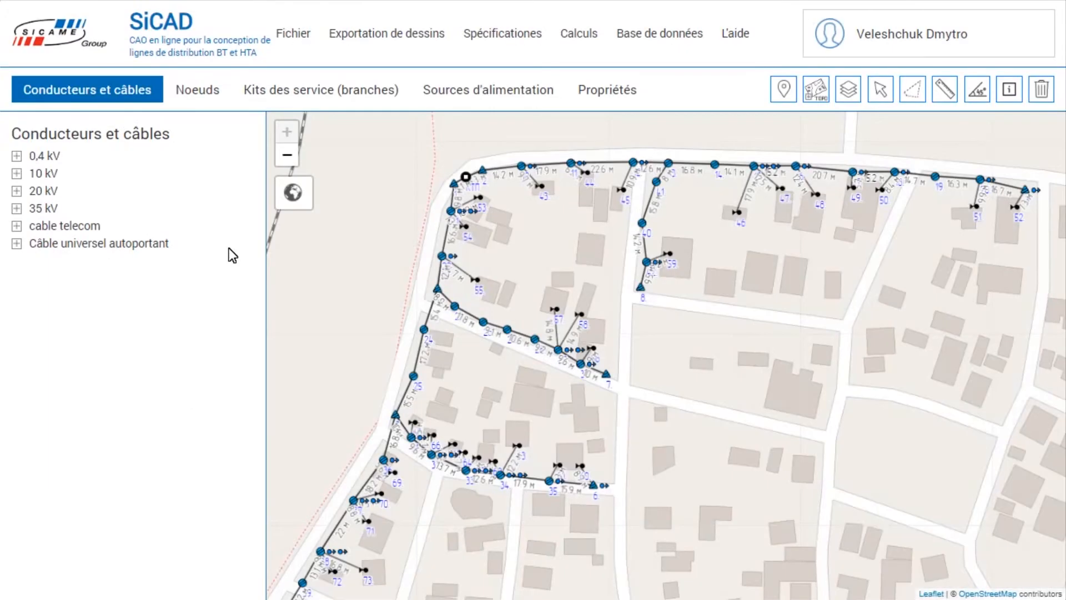
# Step: Switch the base map to Google Hybrid satellite imagery and begin a new line
pyautogui.click(848, 89)
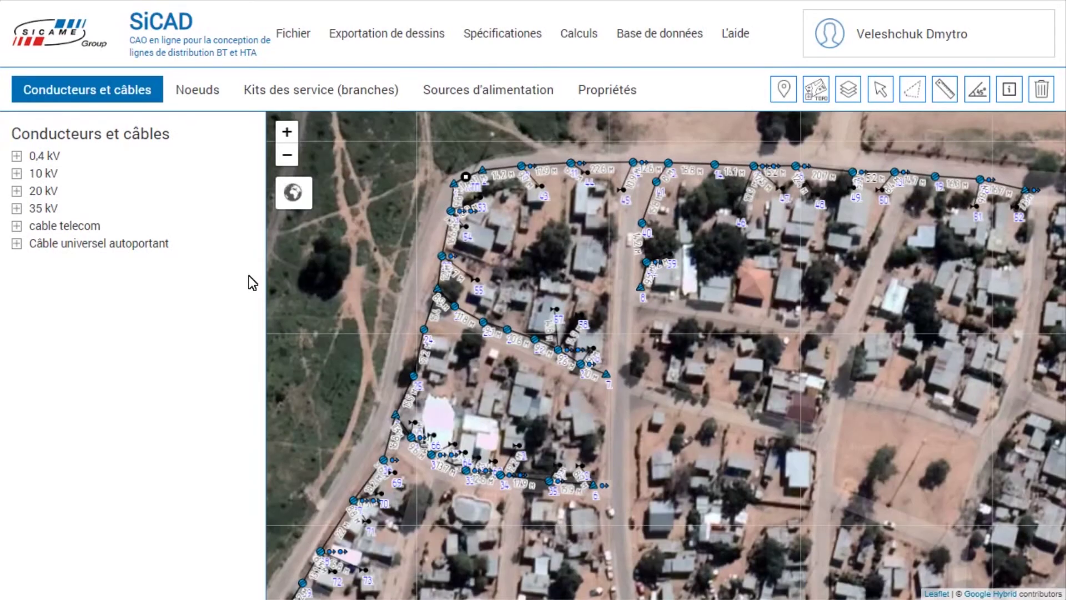
pyautogui.click(607, 89)
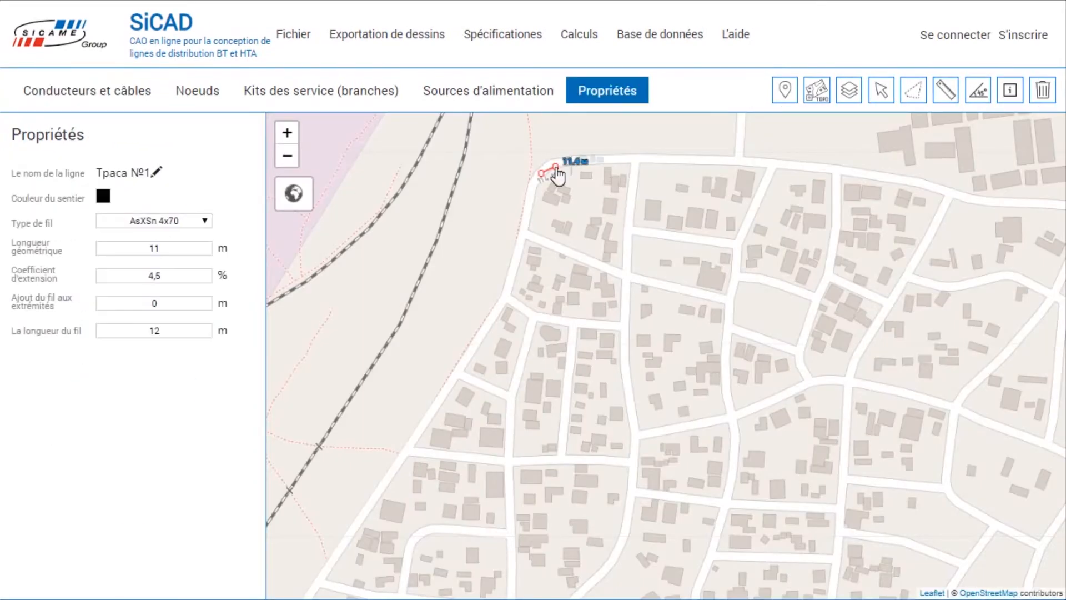